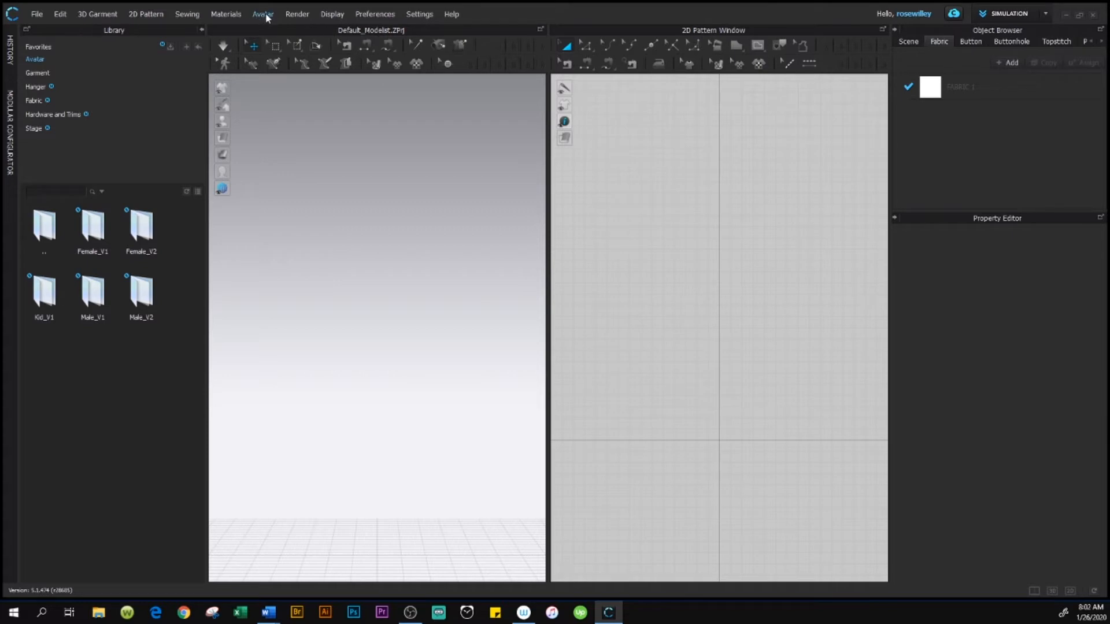
{"action": "mouse_move", "coordinate": [333, 262]}
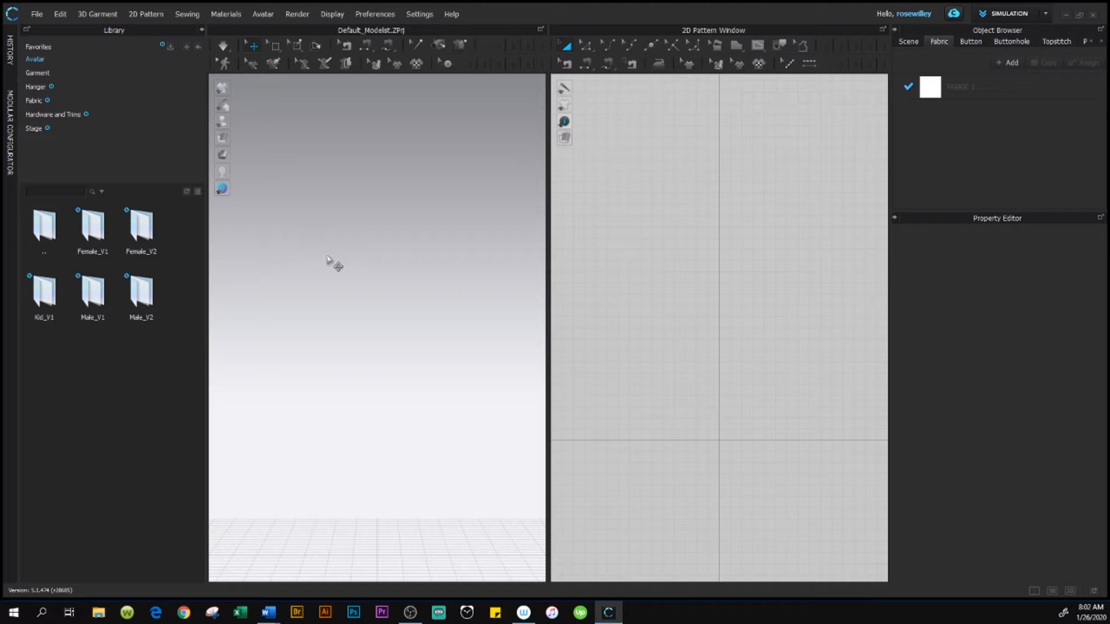
{"action": "mouse_move", "coordinate": [334, 258]}
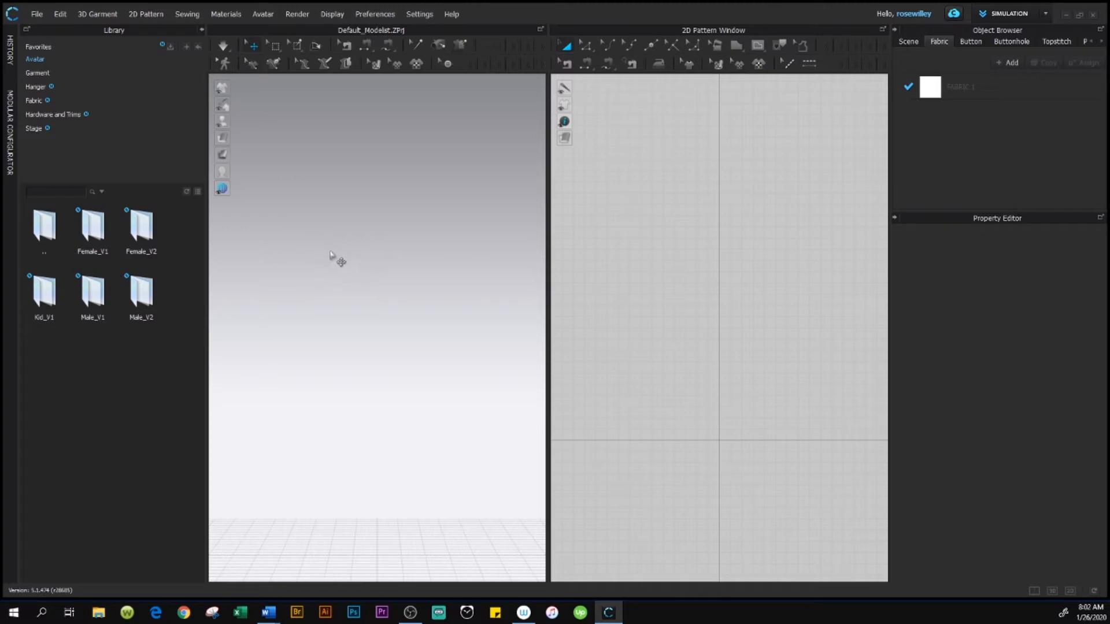
{"action": "mouse_move", "coordinate": [333, 264]}
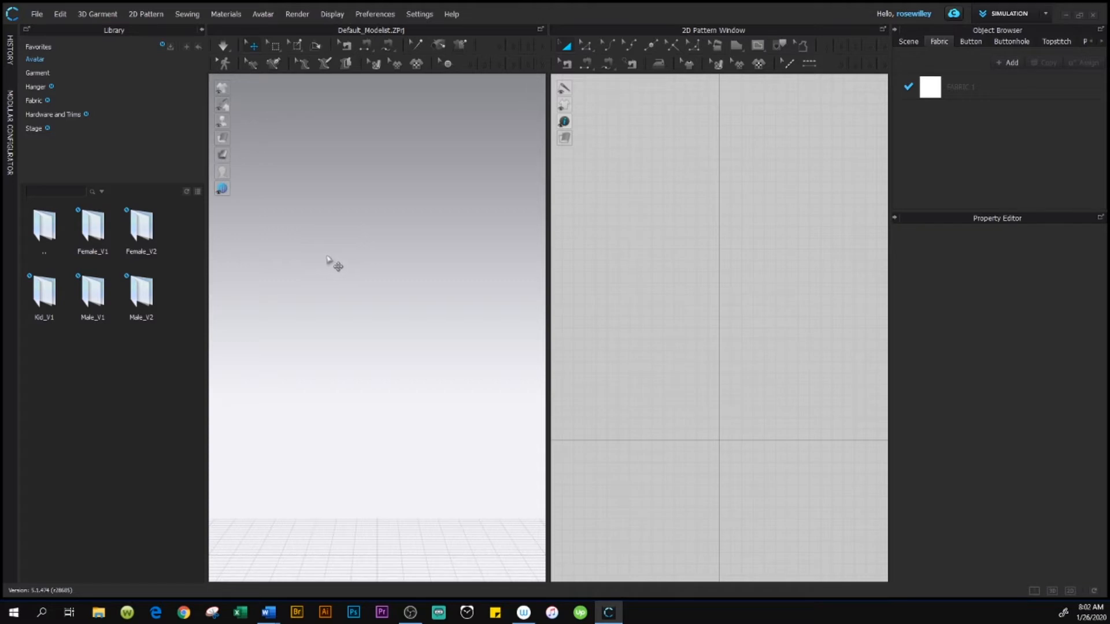
{"action": "mouse_move", "coordinate": [190, 83]}
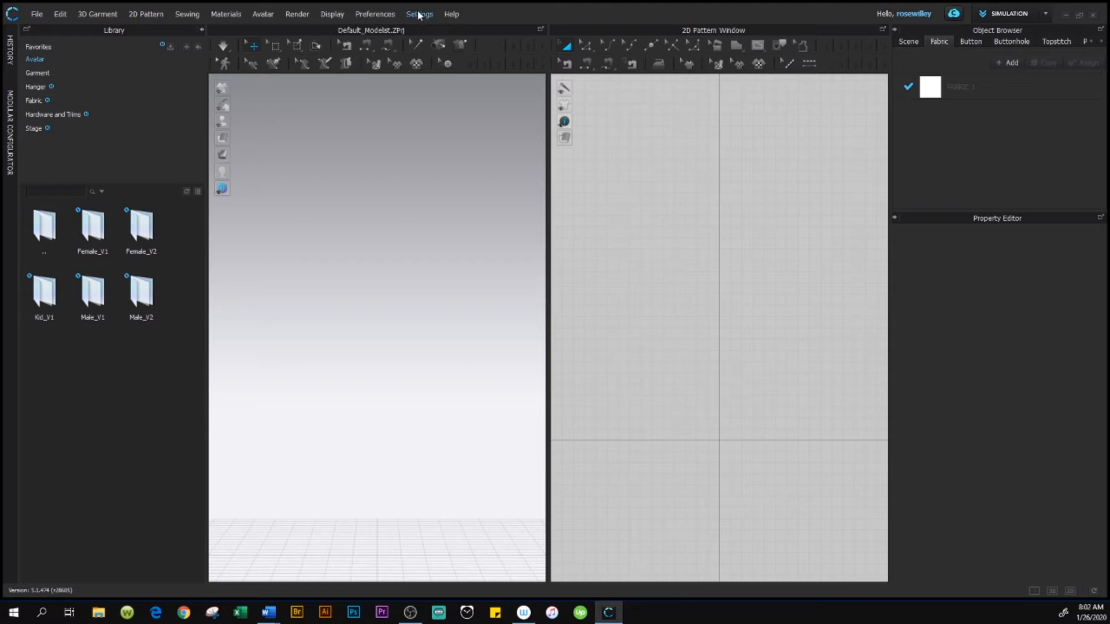
Show the User Interface page of User Settings, where the unit system reads Millimeter
{"action": "left_click", "coordinate": [419, 14]}
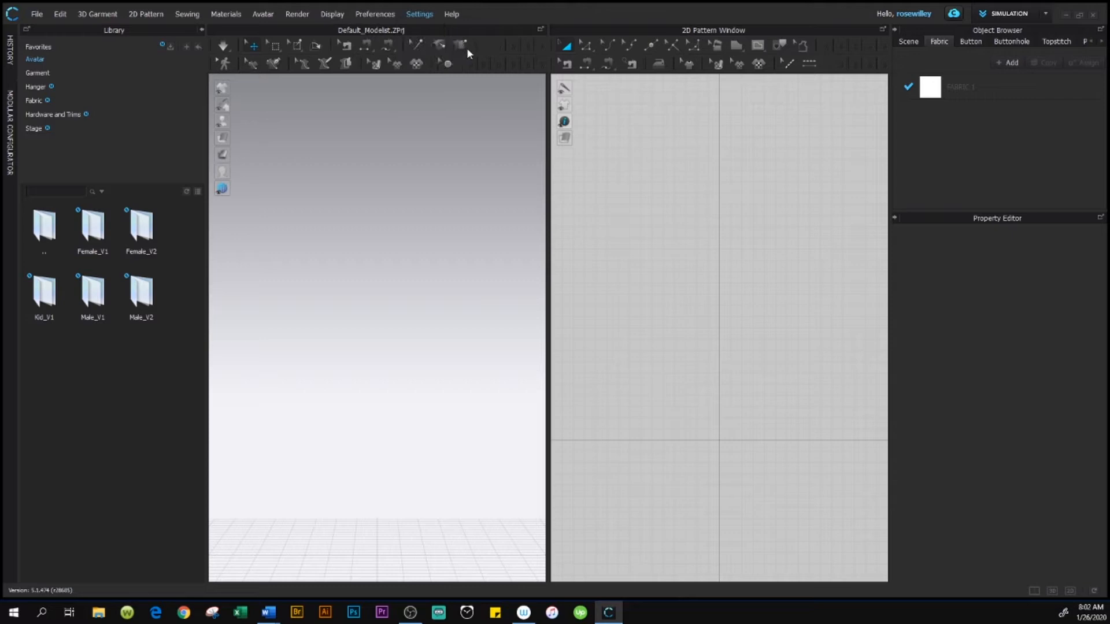
{"action": "left_click", "coordinate": [418, 14]}
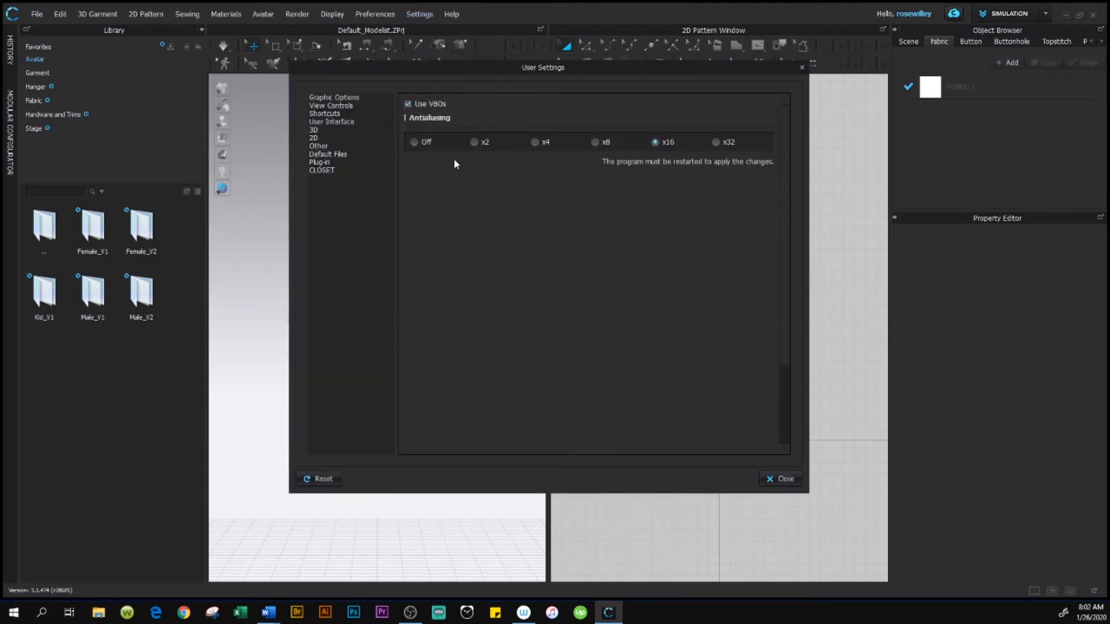
{"action": "mouse_move", "coordinate": [556, 100]}
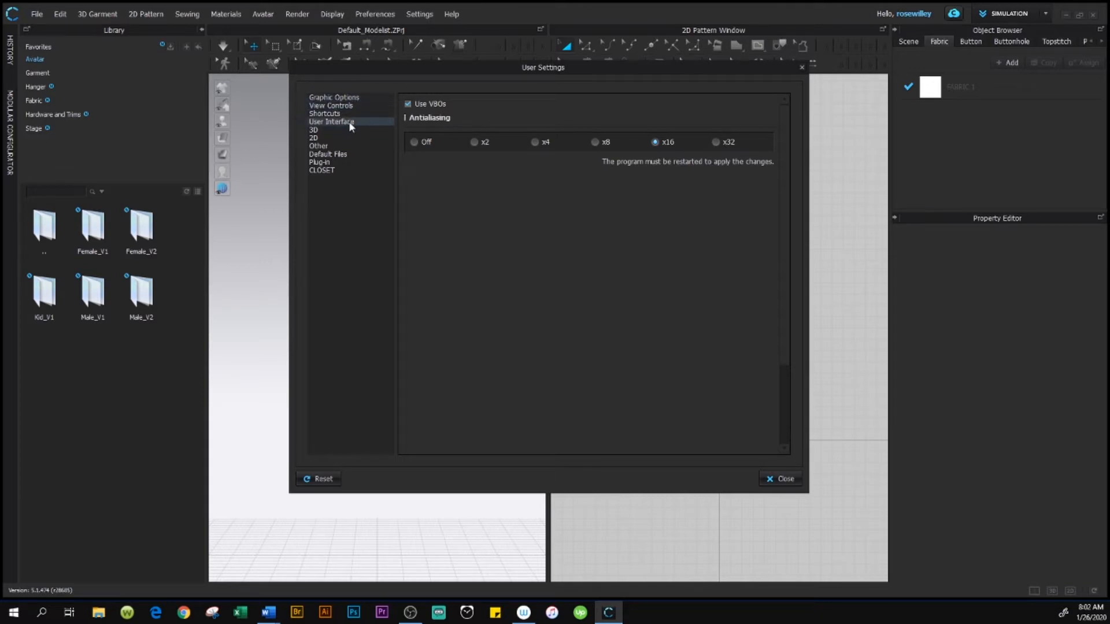
{"action": "left_click", "coordinate": [331, 121]}
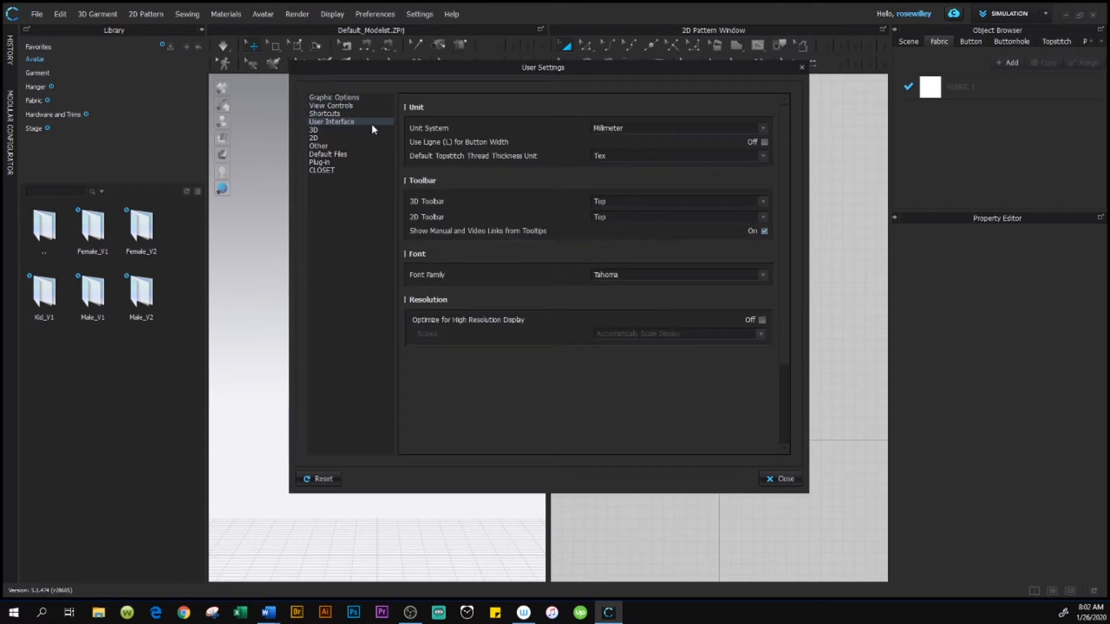
{"action": "mouse_move", "coordinate": [427, 130]}
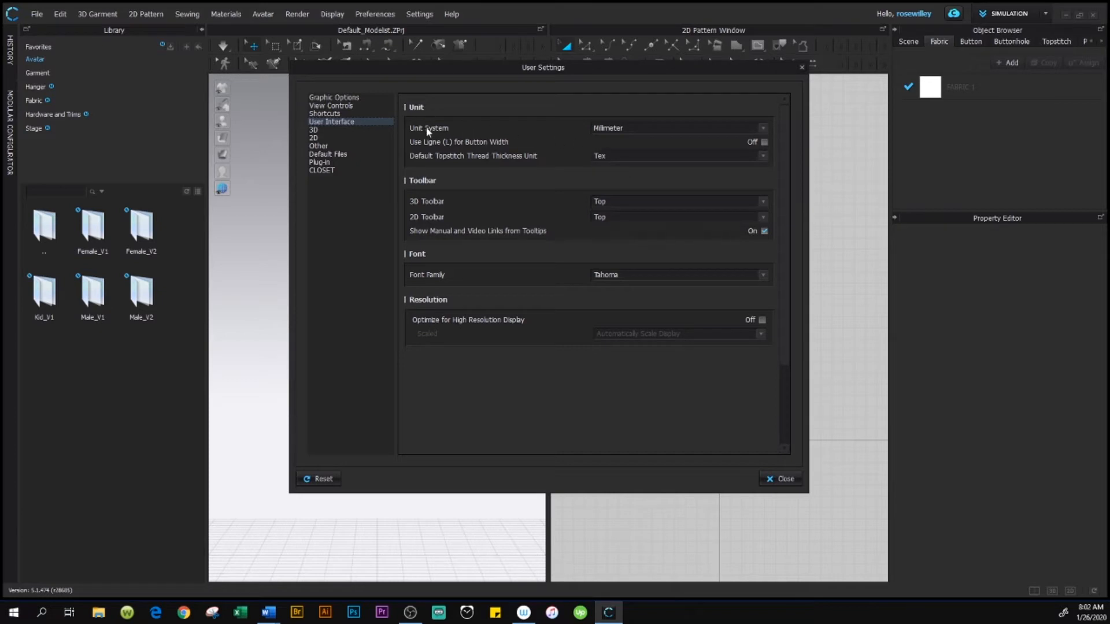
{"action": "mouse_move", "coordinate": [526, 142]}
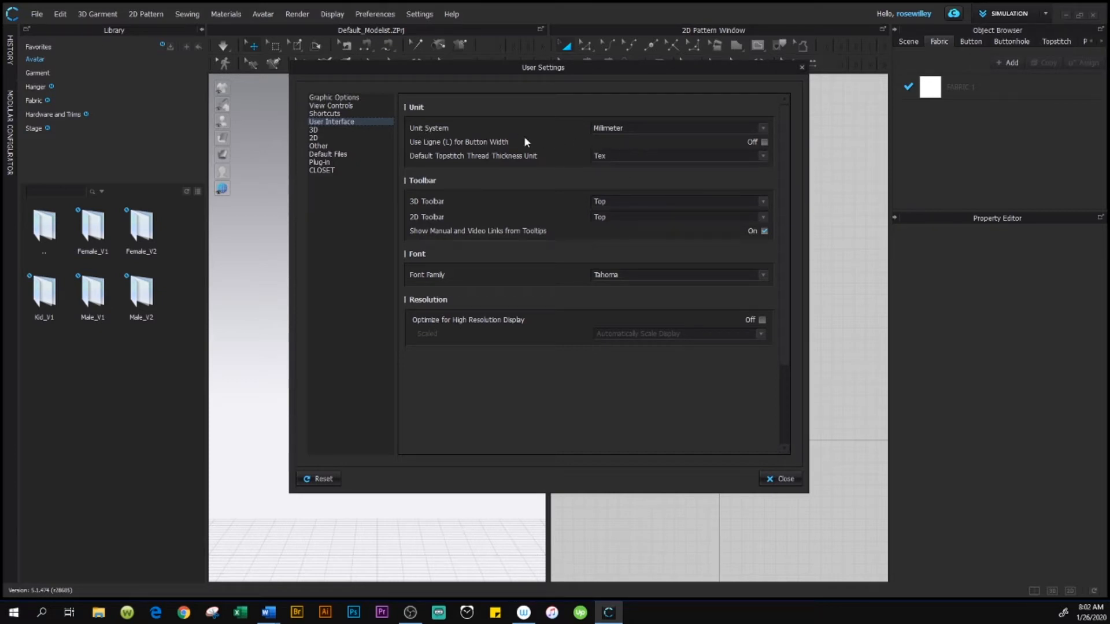
{"action": "mouse_move", "coordinate": [614, 141]}
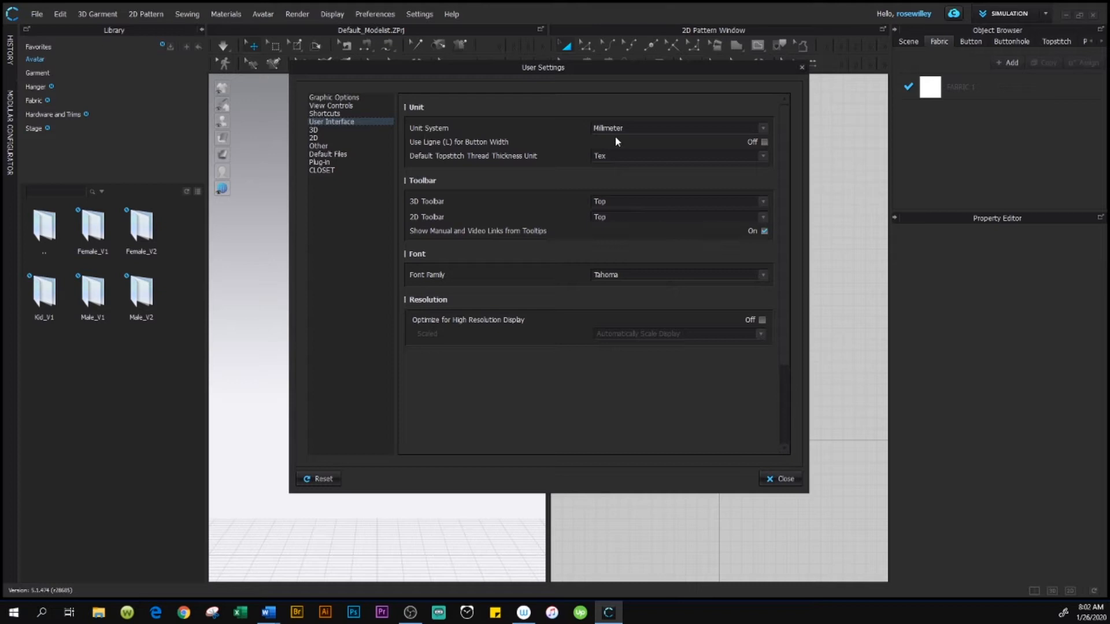
{"action": "mouse_move", "coordinate": [635, 137]}
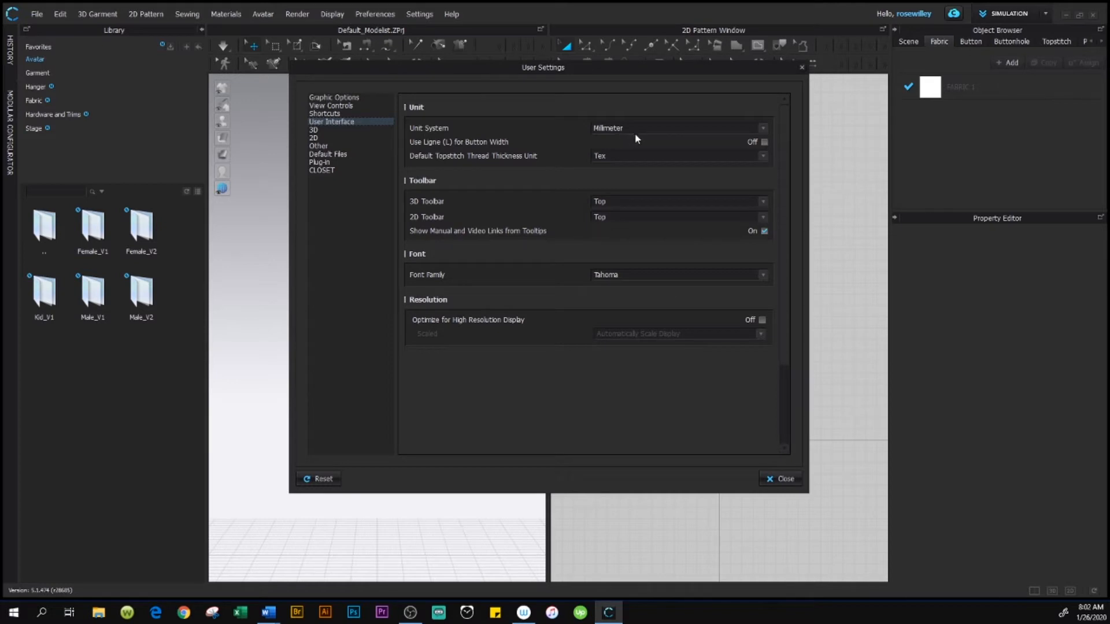
{"action": "mouse_move", "coordinate": [699, 133]}
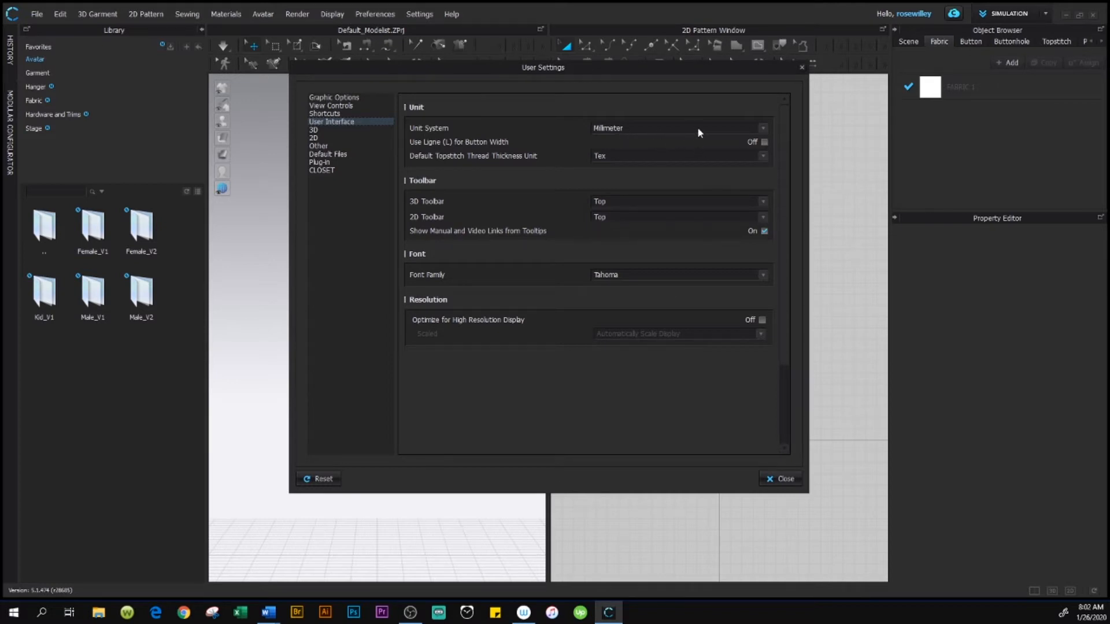
{"action": "mouse_move", "coordinate": [724, 132]}
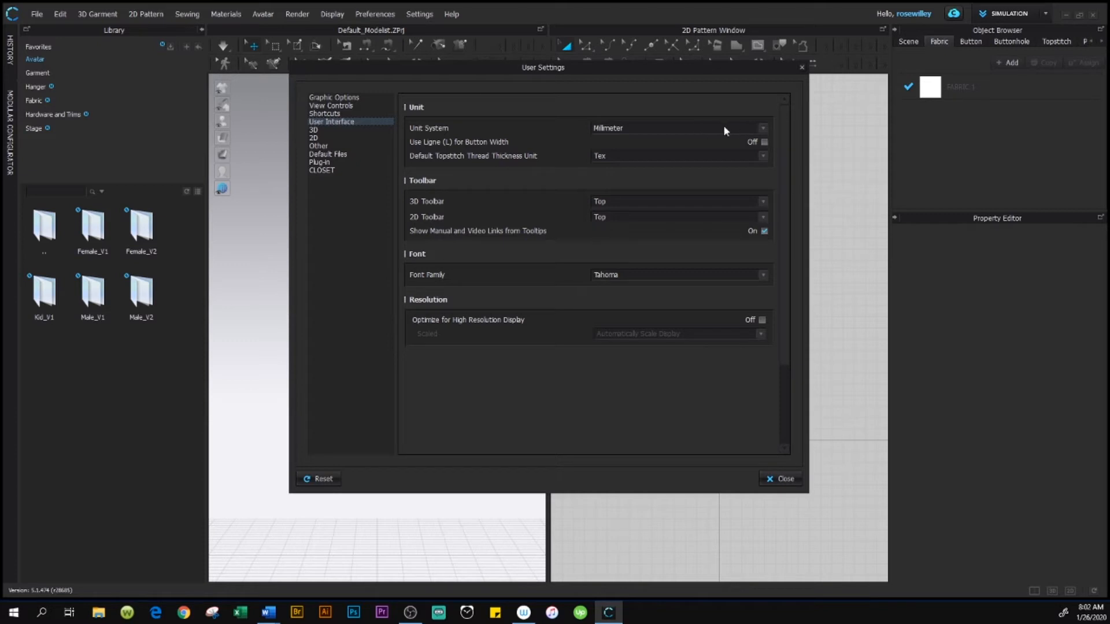
{"action": "mouse_move", "coordinate": [766, 133]}
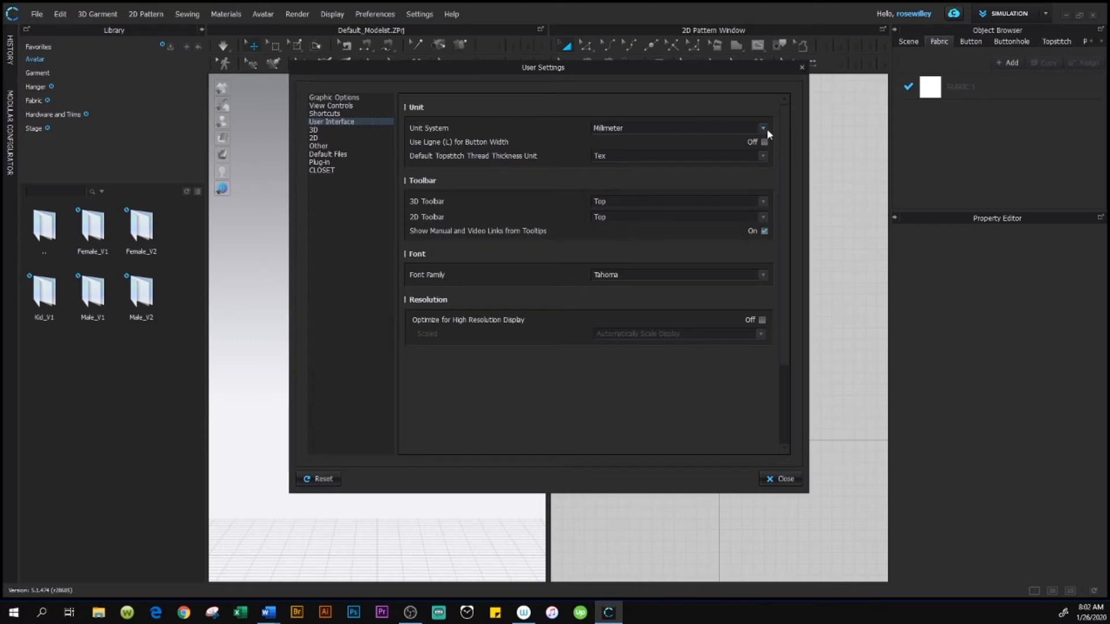
Pick Centimeter from the Unit System list and acknowledge the information popup
{"action": "left_click", "coordinate": [762, 128]}
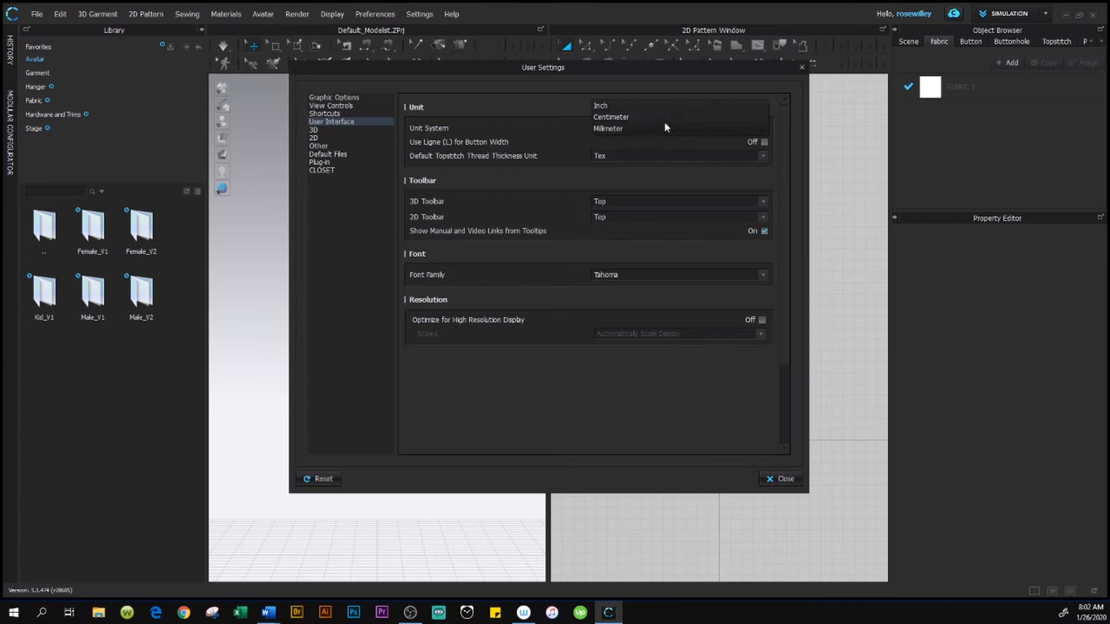
{"action": "mouse_move", "coordinate": [658, 120]}
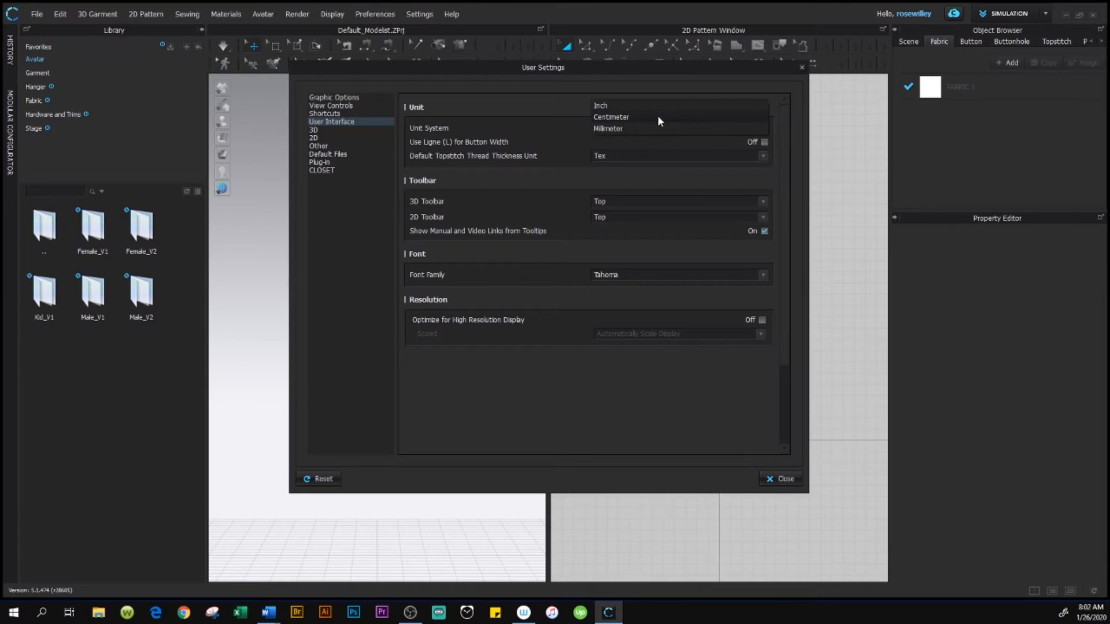
{"action": "left_click", "coordinate": [610, 117]}
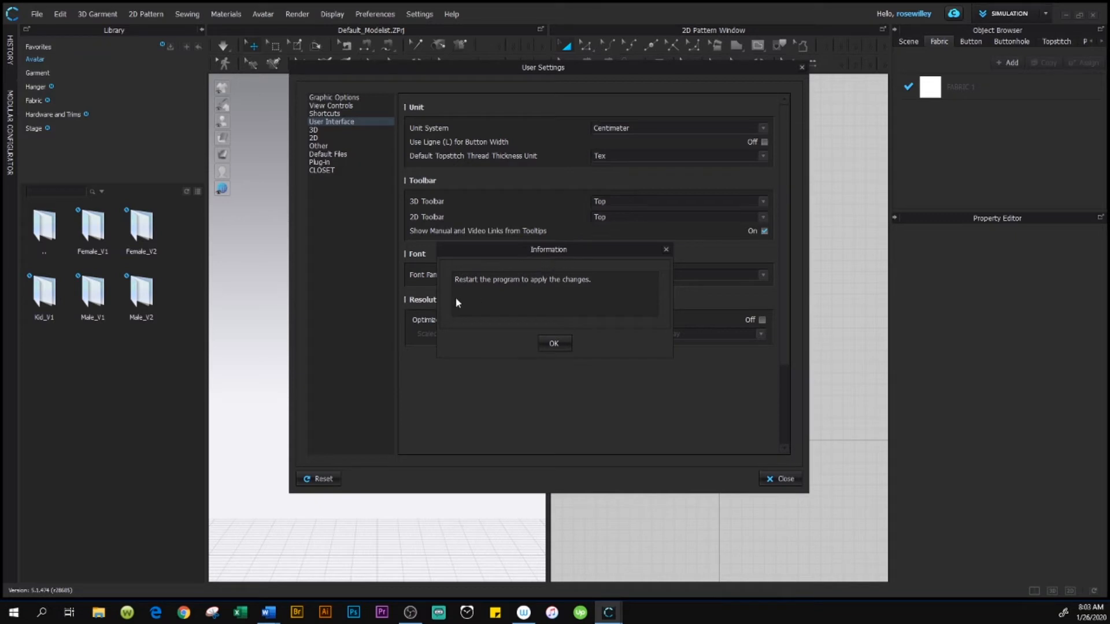
{"action": "mouse_move", "coordinate": [483, 296]}
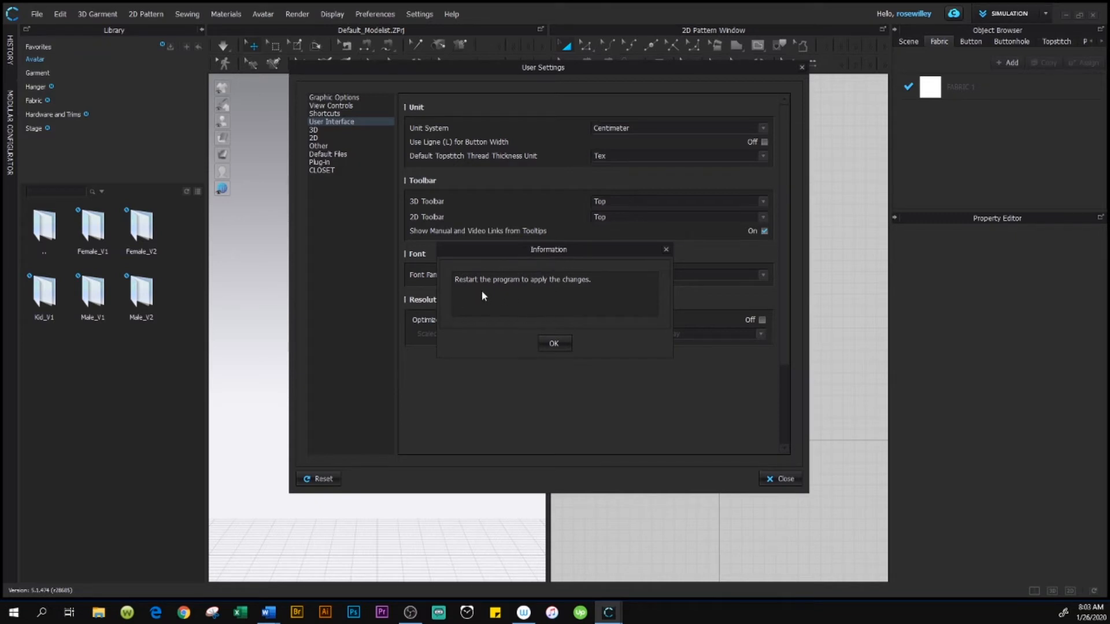
{"action": "mouse_move", "coordinate": [581, 288]}
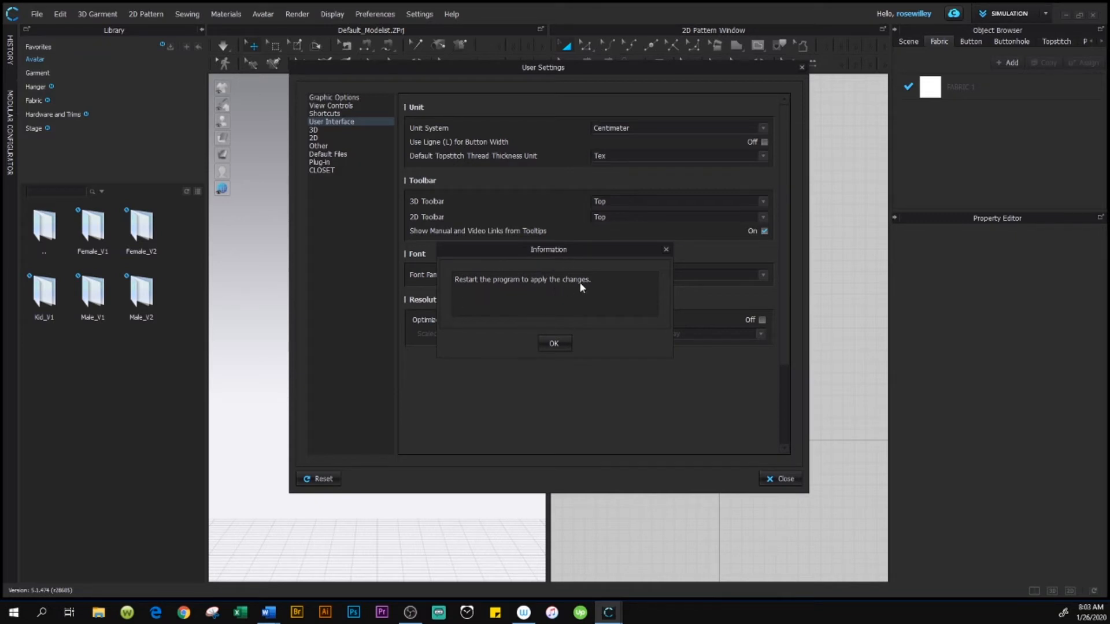
{"action": "mouse_move", "coordinate": [586, 290]}
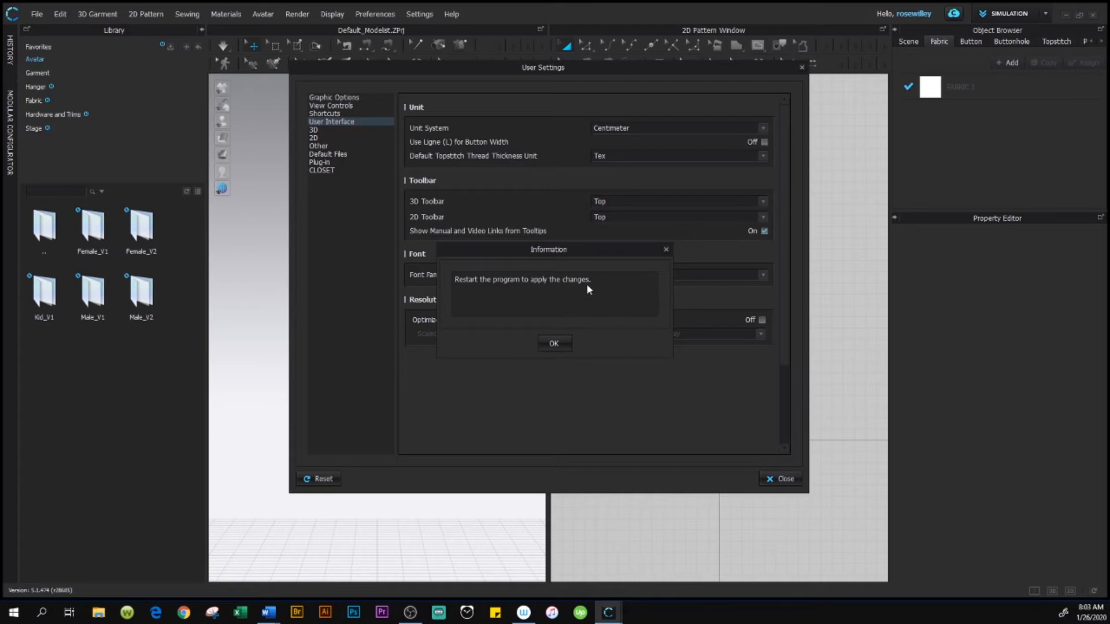
{"action": "mouse_move", "coordinate": [671, 245]}
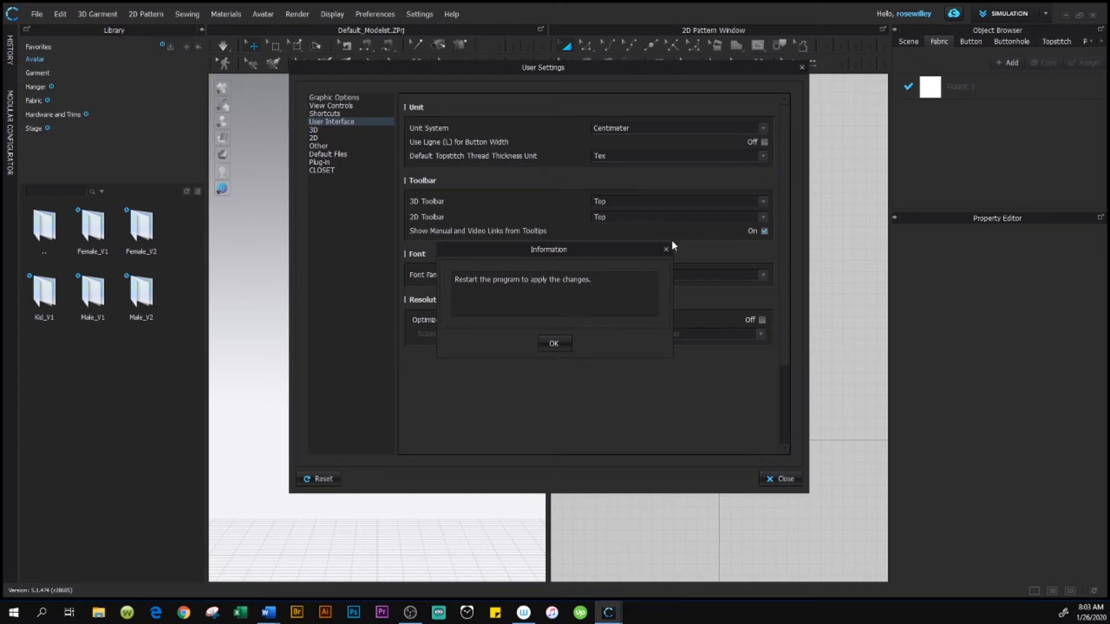
{"action": "left_click", "coordinate": [554, 343]}
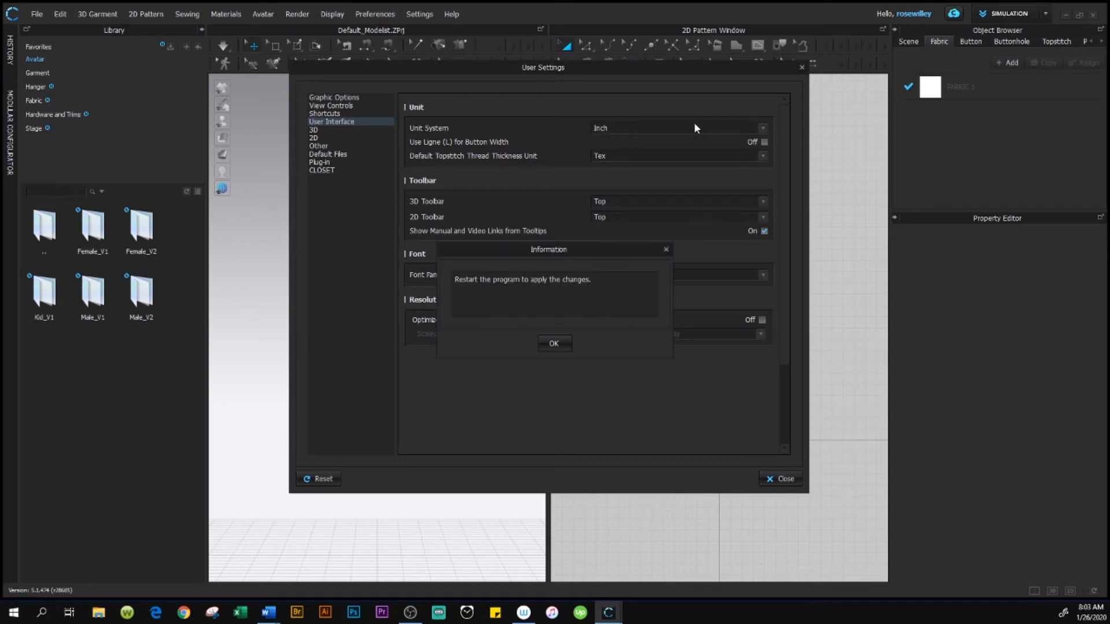
{"action": "mouse_move", "coordinate": [575, 315]}
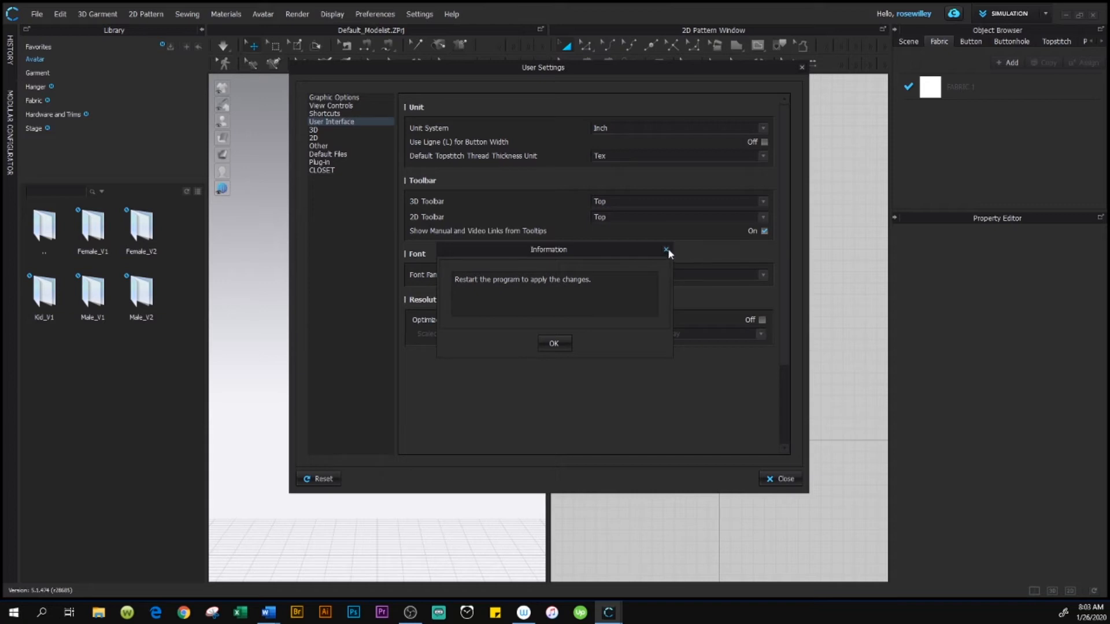
{"action": "left_click", "coordinate": [554, 343]}
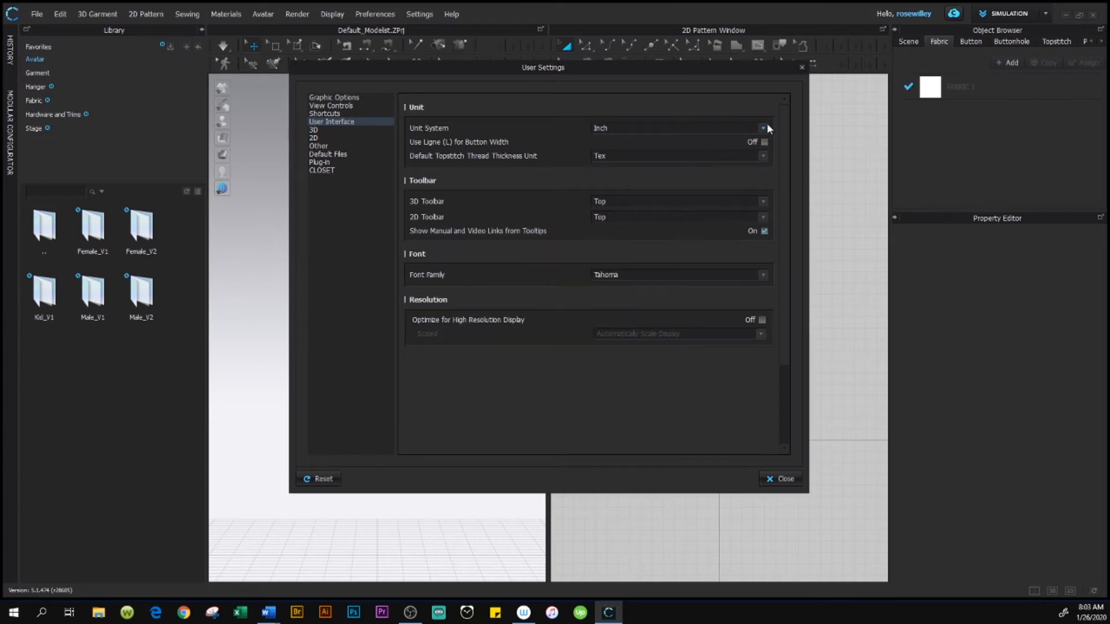
Re-select Centimeter as the unit system, accept the restart notice and close User Settings
{"action": "left_click", "coordinate": [764, 129]}
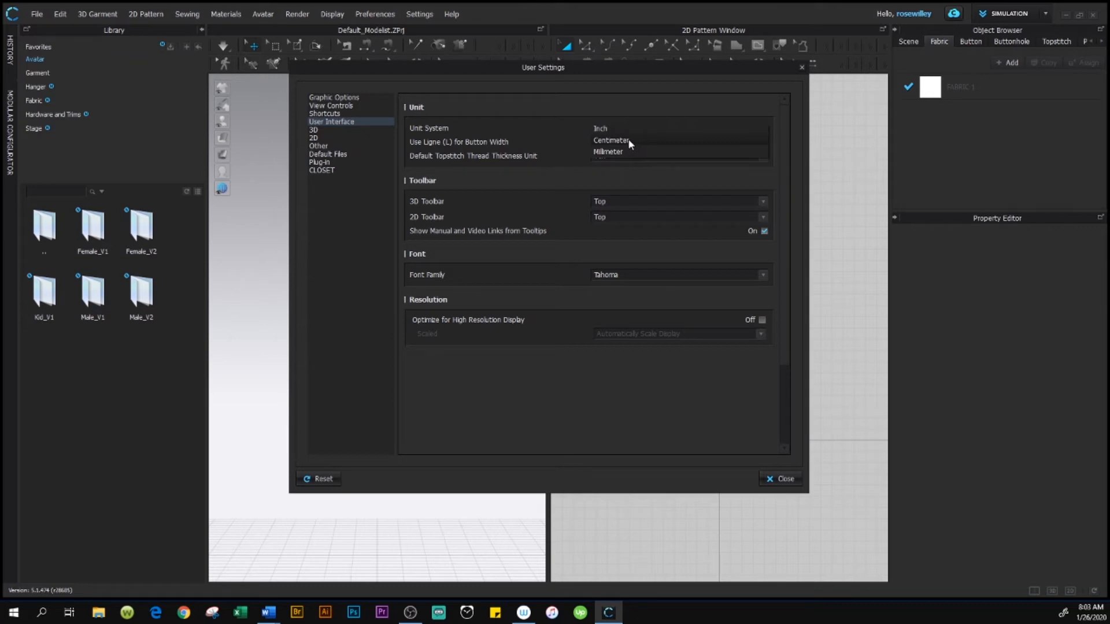
{"action": "mouse_move", "coordinate": [633, 141]}
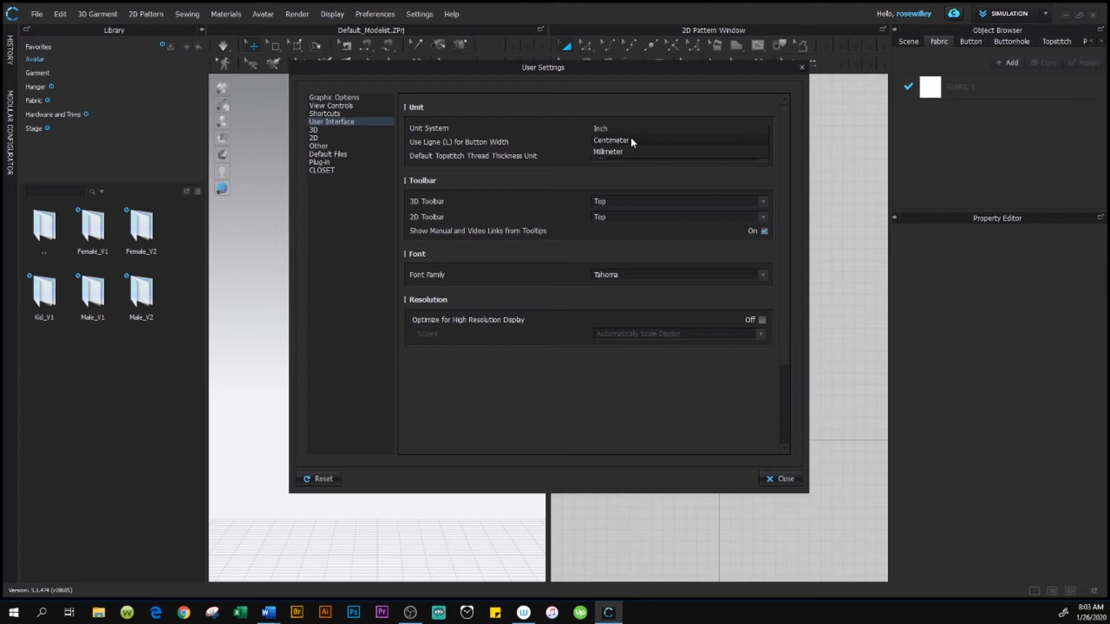
{"action": "left_click", "coordinate": [611, 140]}
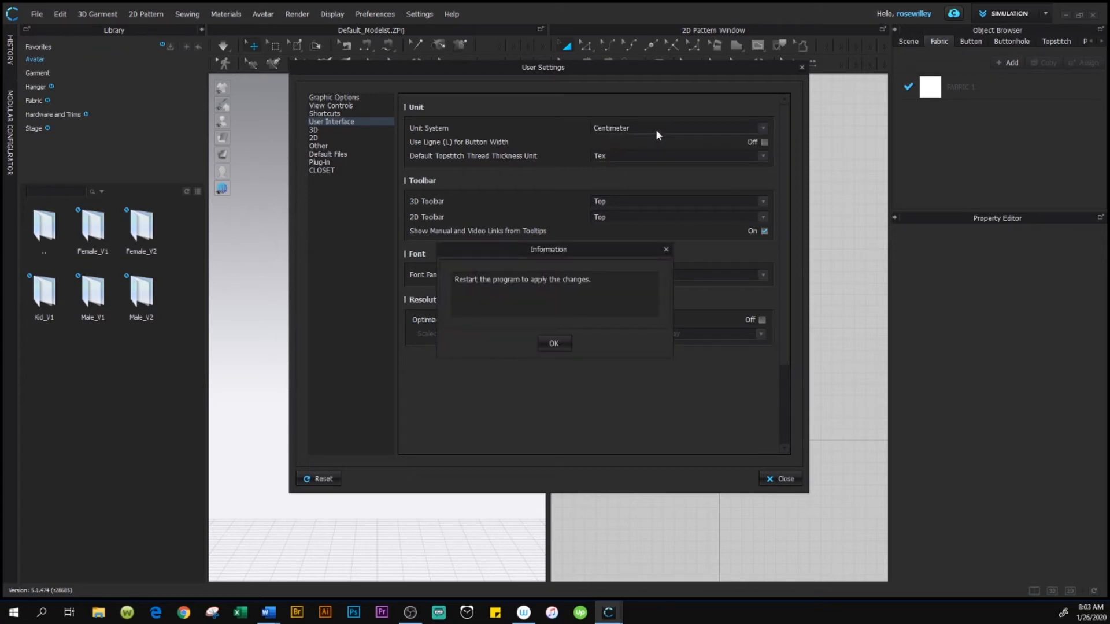
{"action": "mouse_move", "coordinate": [584, 260]}
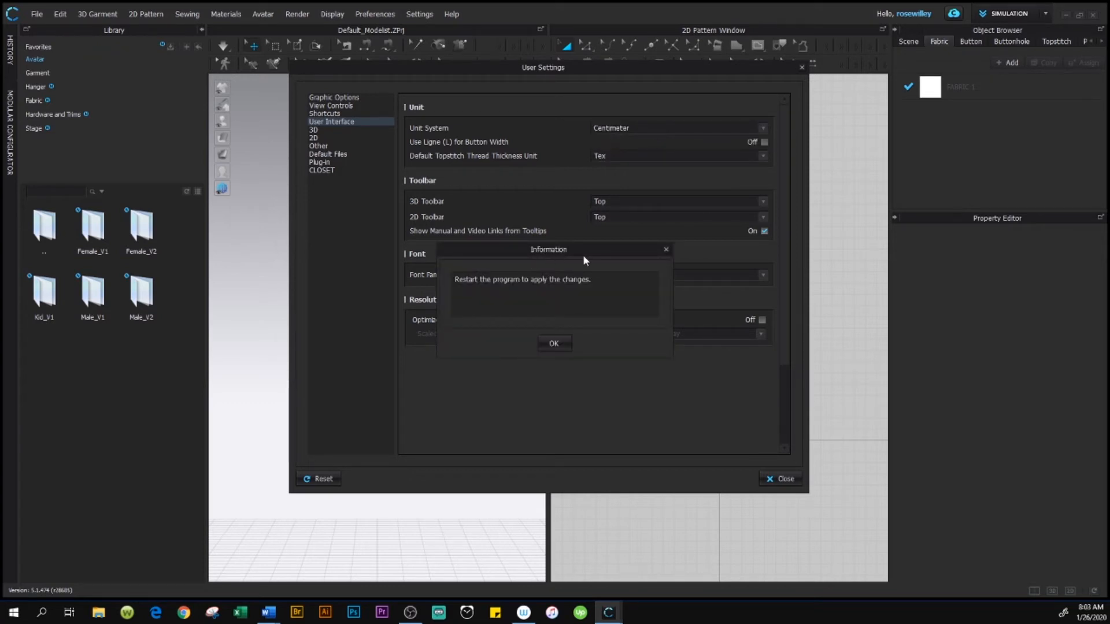
{"action": "mouse_move", "coordinate": [496, 294]}
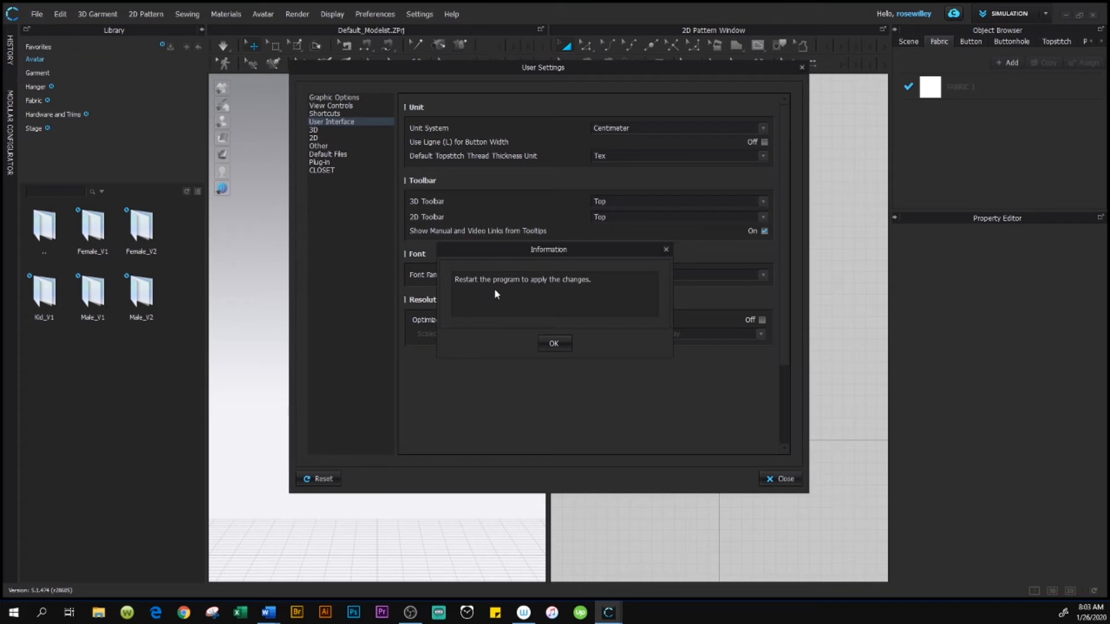
{"action": "mouse_move", "coordinate": [594, 293]}
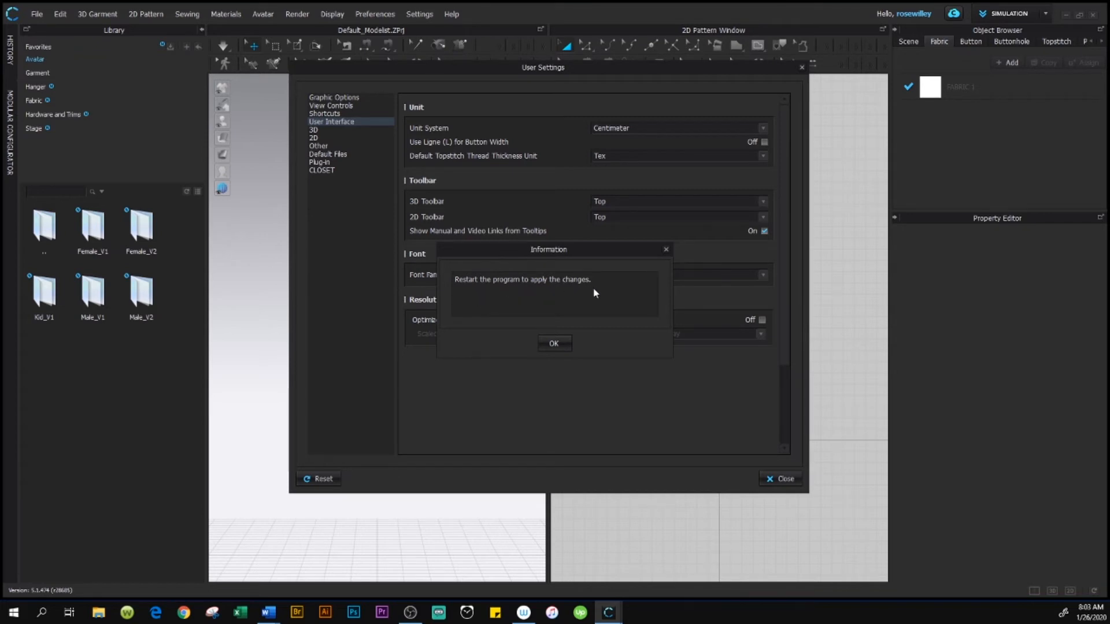
{"action": "left_click", "coordinate": [554, 344]}
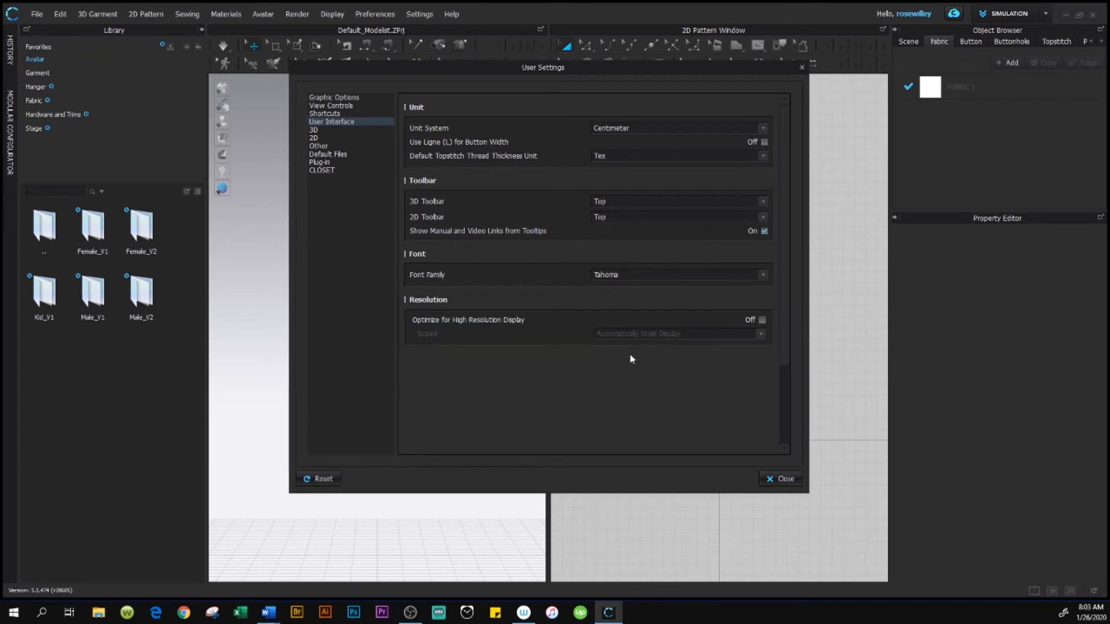
{"action": "mouse_move", "coordinate": [784, 484]}
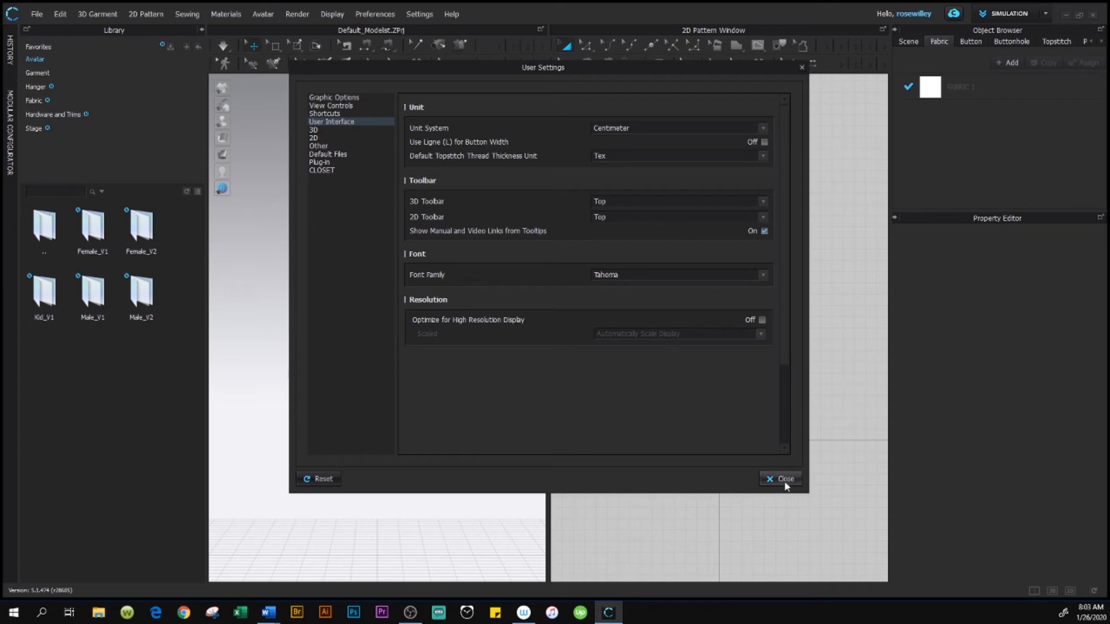
{"action": "left_click", "coordinate": [780, 479]}
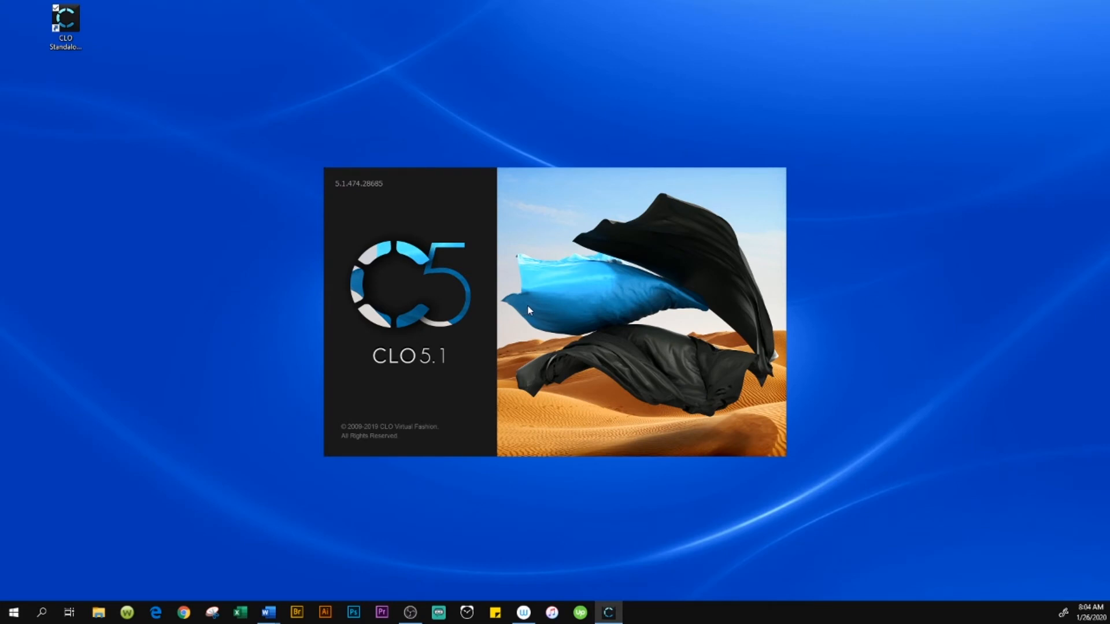
{"action": "mouse_move", "coordinate": [531, 307]}
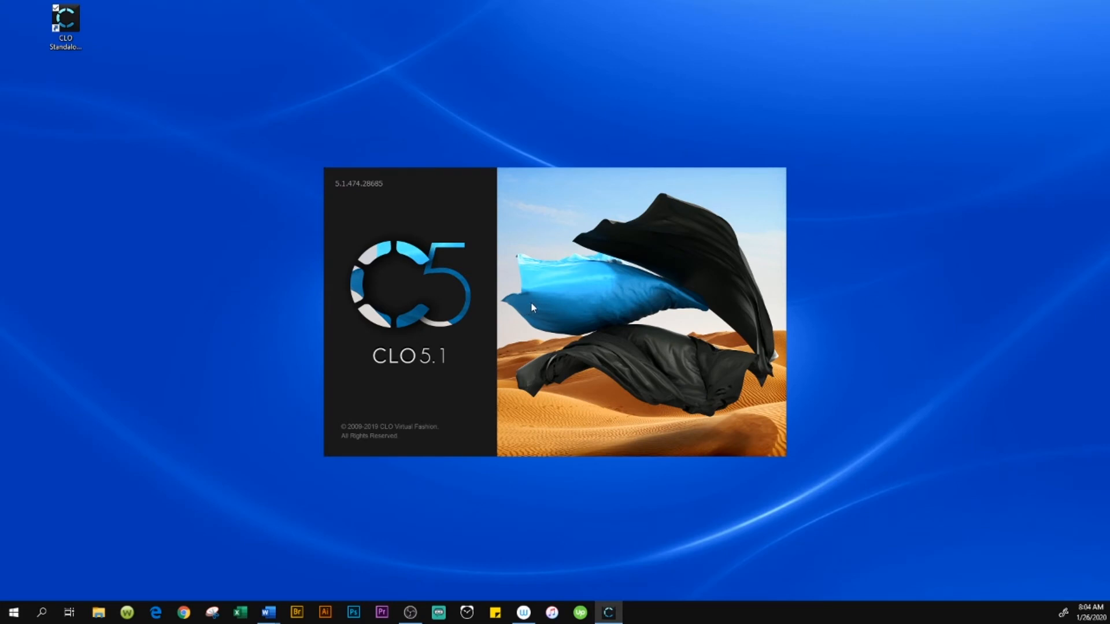
{"action": "mouse_move", "coordinate": [556, 308]}
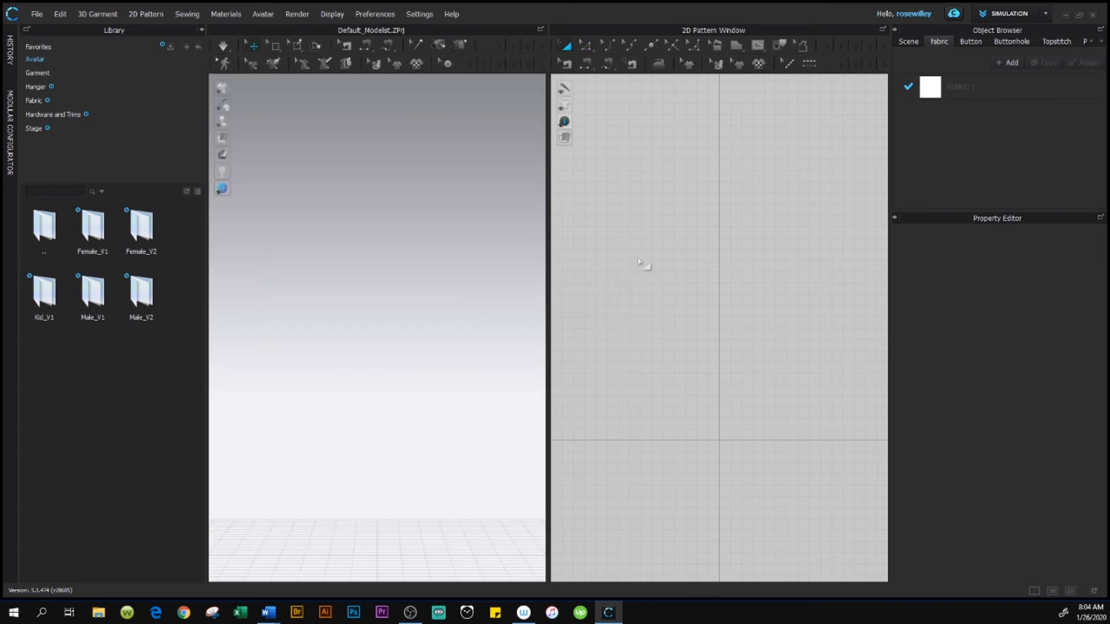
{"action": "mouse_move", "coordinate": [643, 260]}
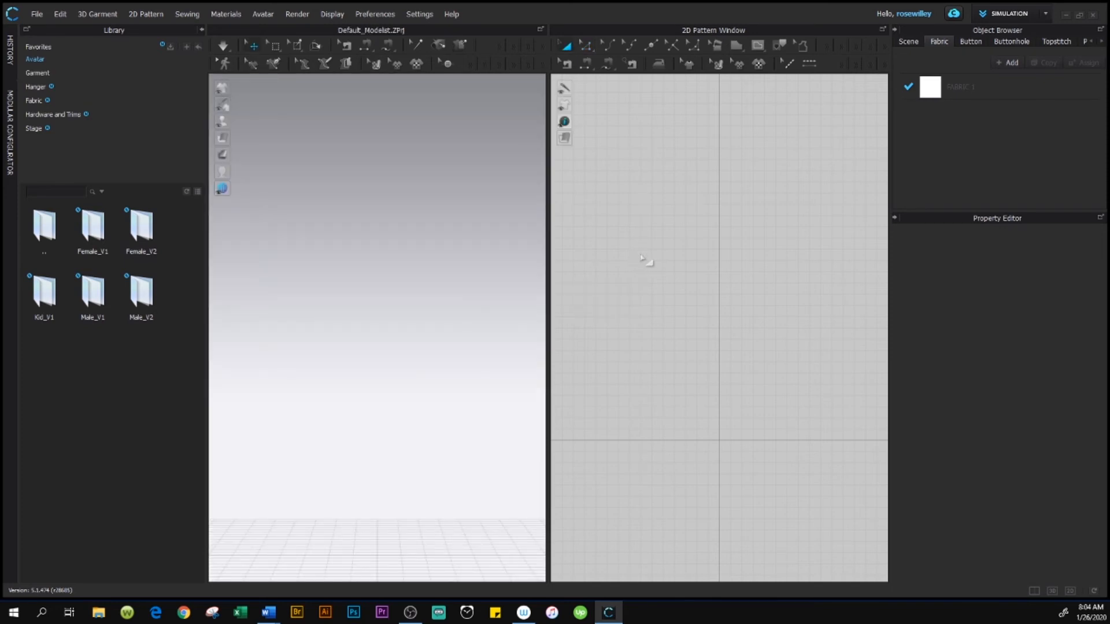
{"action": "mouse_move", "coordinate": [655, 263]}
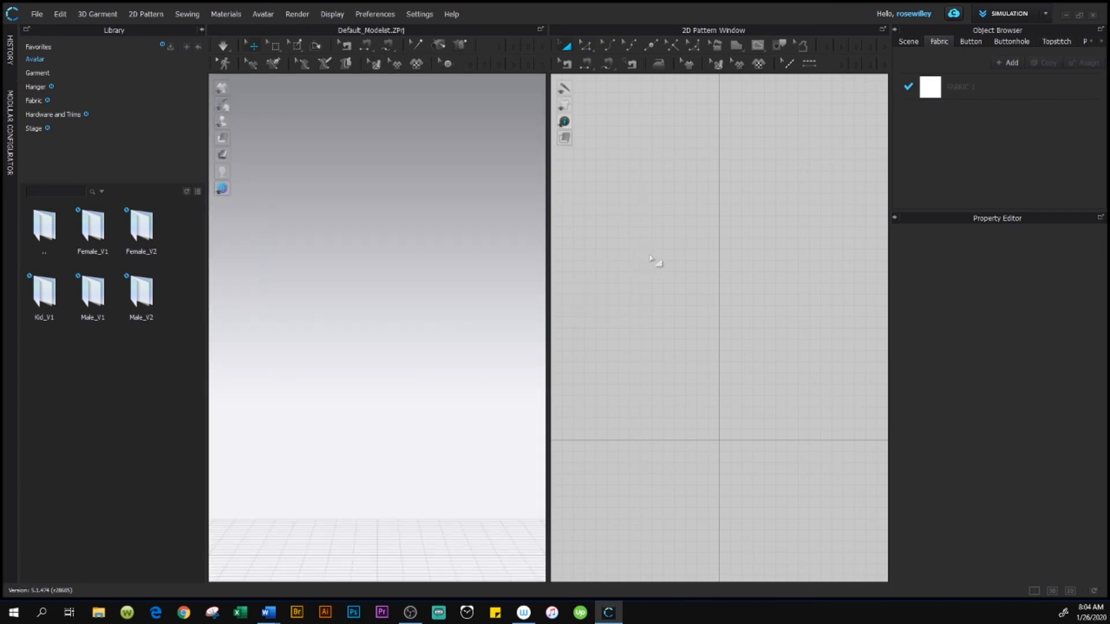
{"action": "mouse_move", "coordinate": [661, 257]}
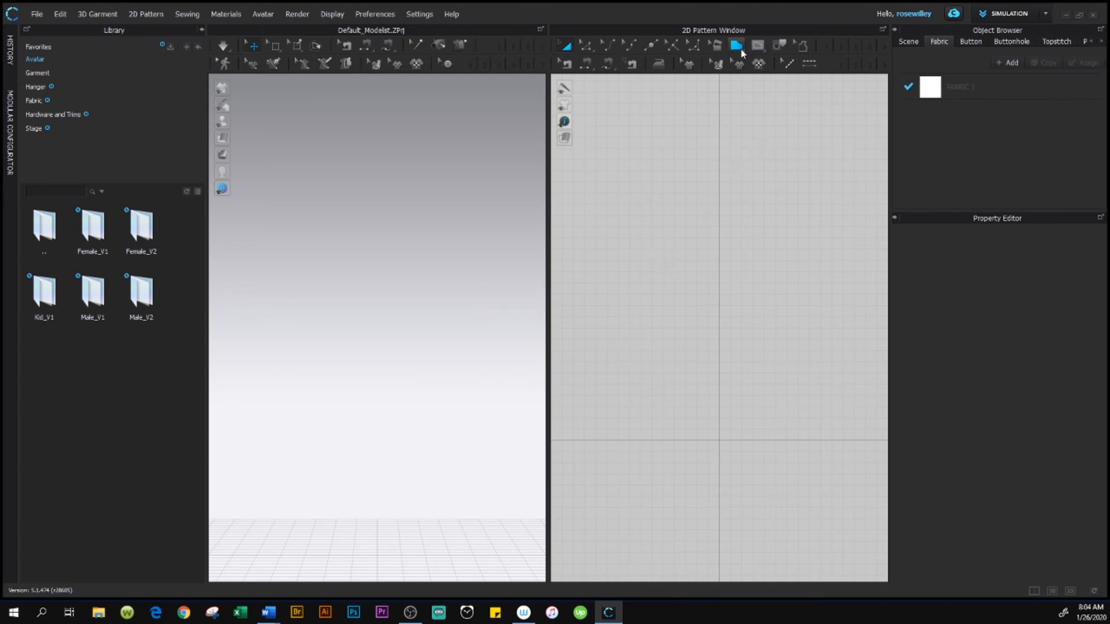
Choose Rectangle from the Polygon flyout so the Create Rectangle dialog shows cm sizes
{"action": "left_click", "coordinate": [737, 45]}
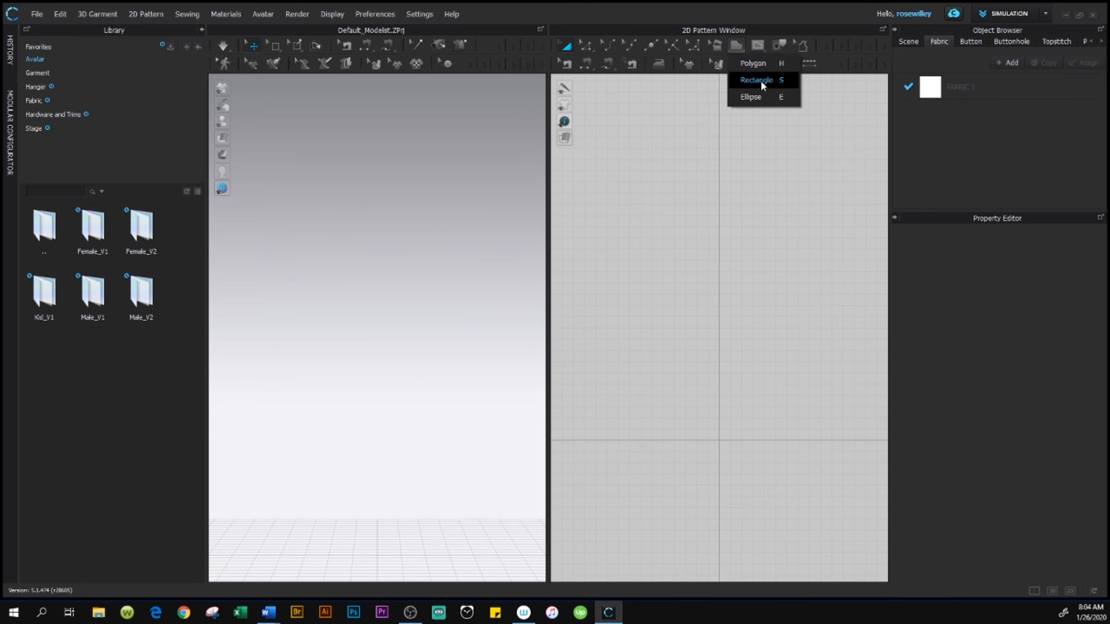
{"action": "left_click", "coordinate": [755, 80]}
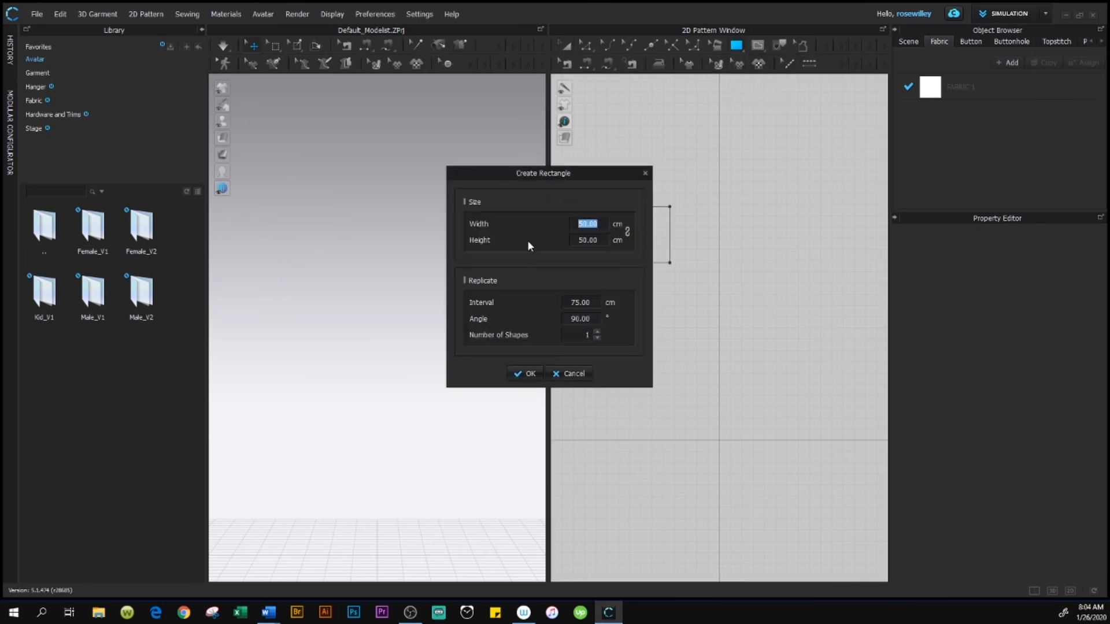
{"action": "mouse_move", "coordinate": [625, 251]}
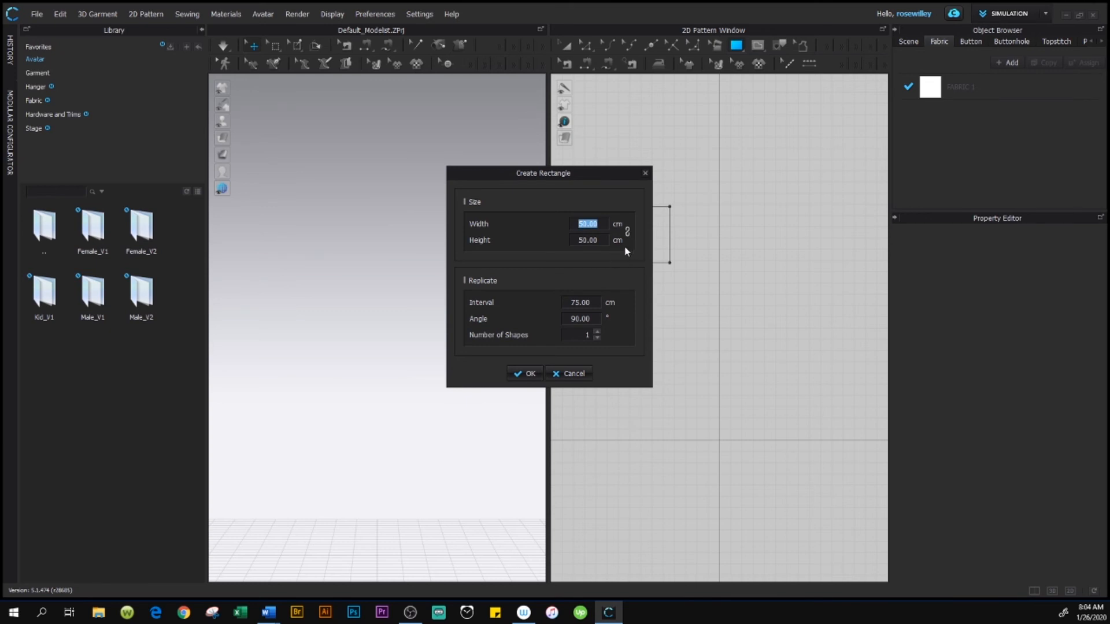
{"action": "mouse_move", "coordinate": [472, 210]}
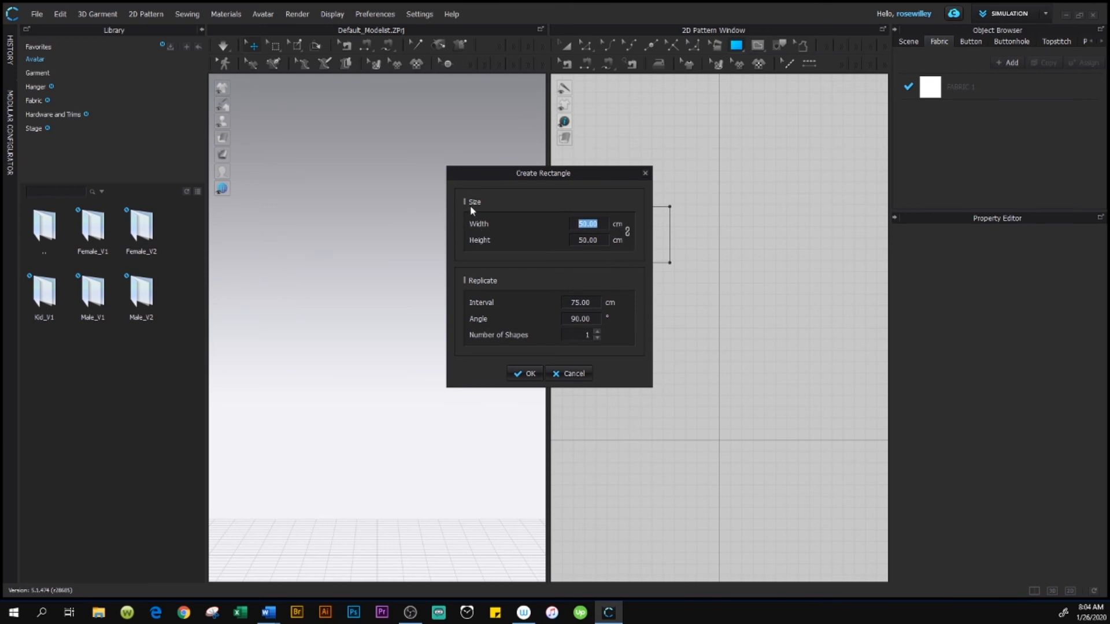
{"action": "mouse_move", "coordinate": [623, 233]}
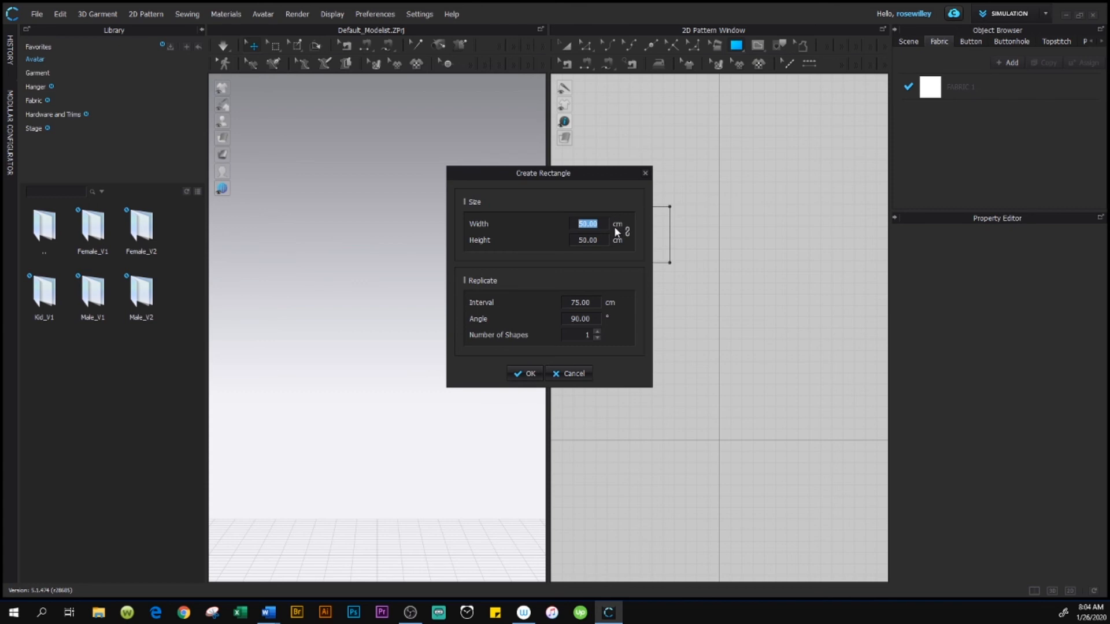
{"action": "mouse_move", "coordinate": [616, 235]}
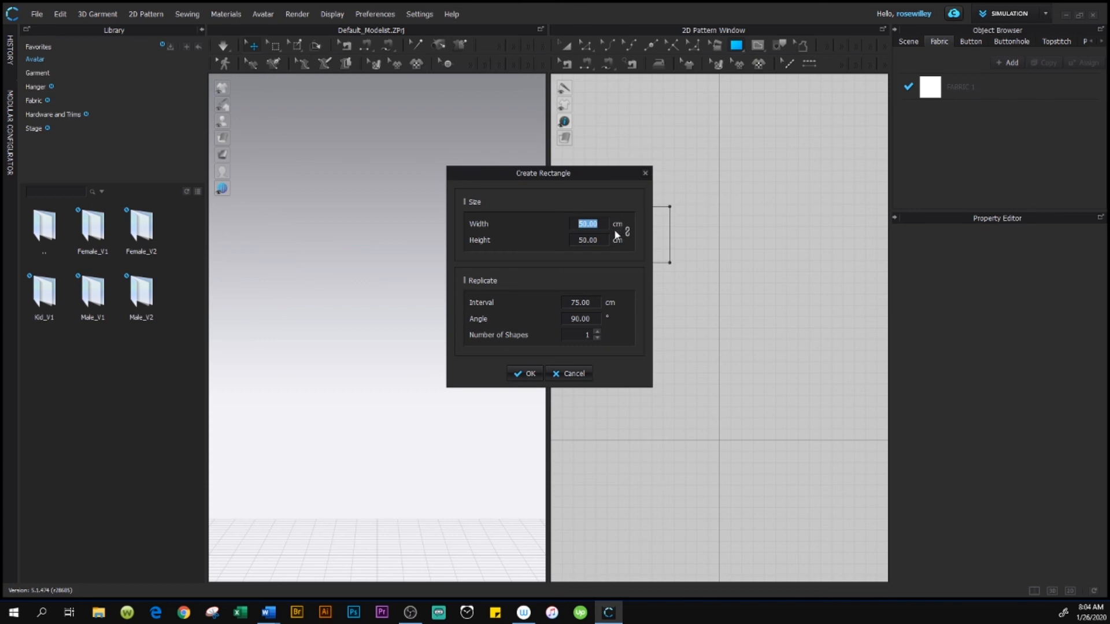
{"action": "mouse_move", "coordinate": [612, 283]}
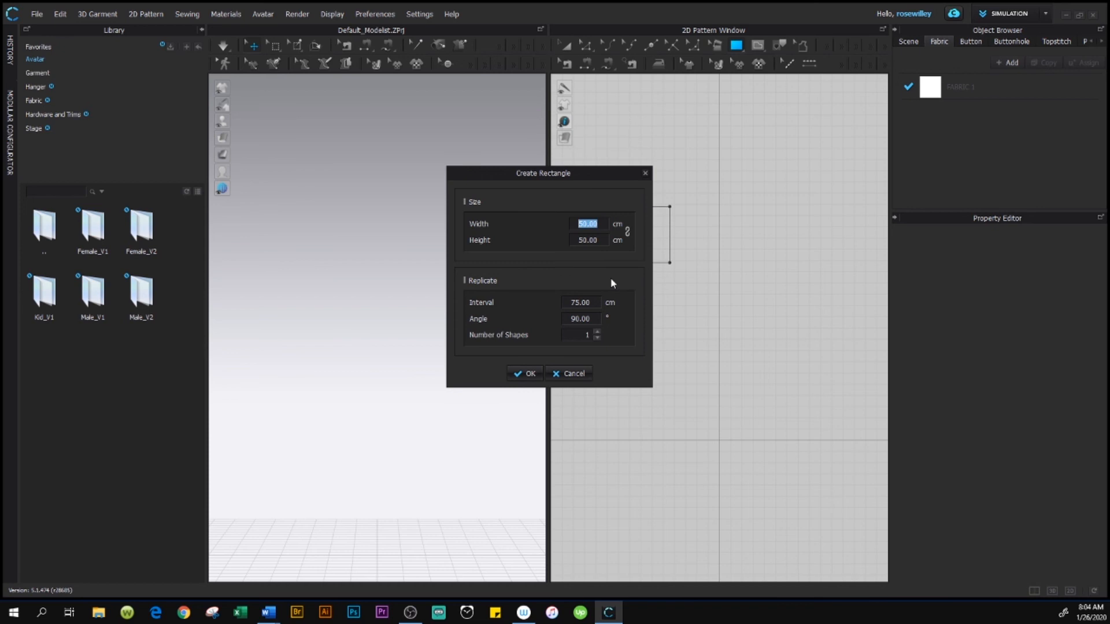
{"action": "mouse_move", "coordinate": [634, 331]}
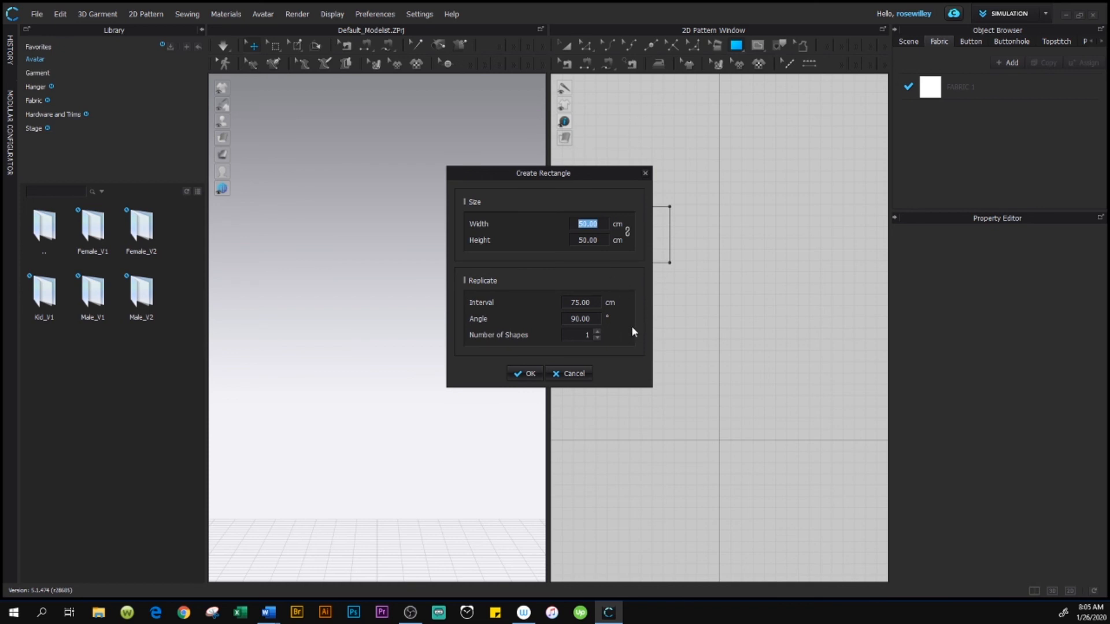
{"action": "mouse_move", "coordinate": [635, 333]}
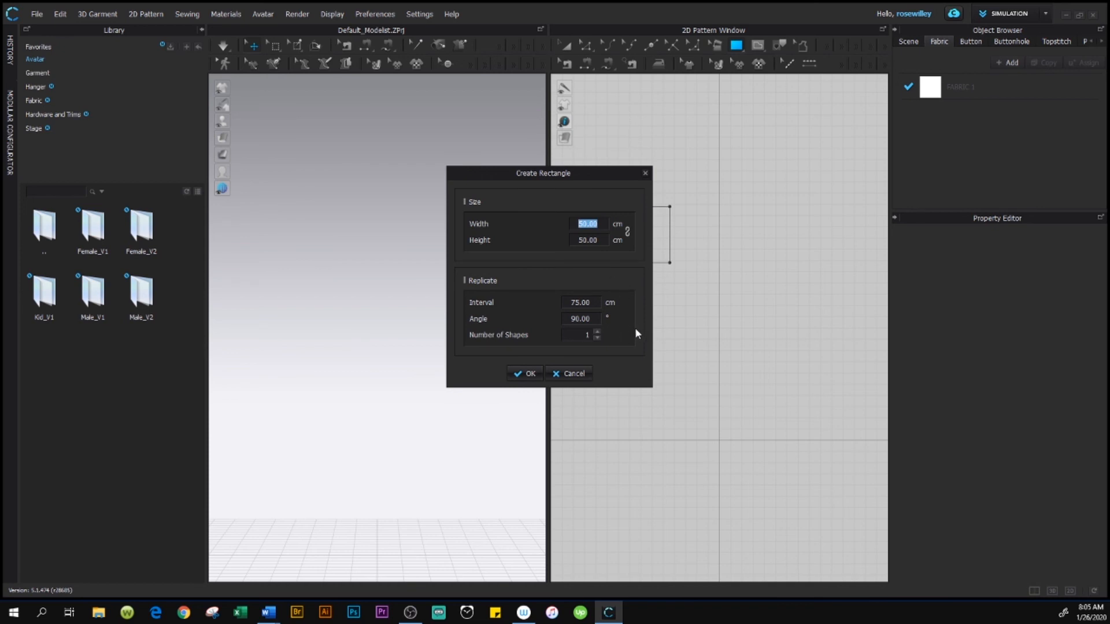